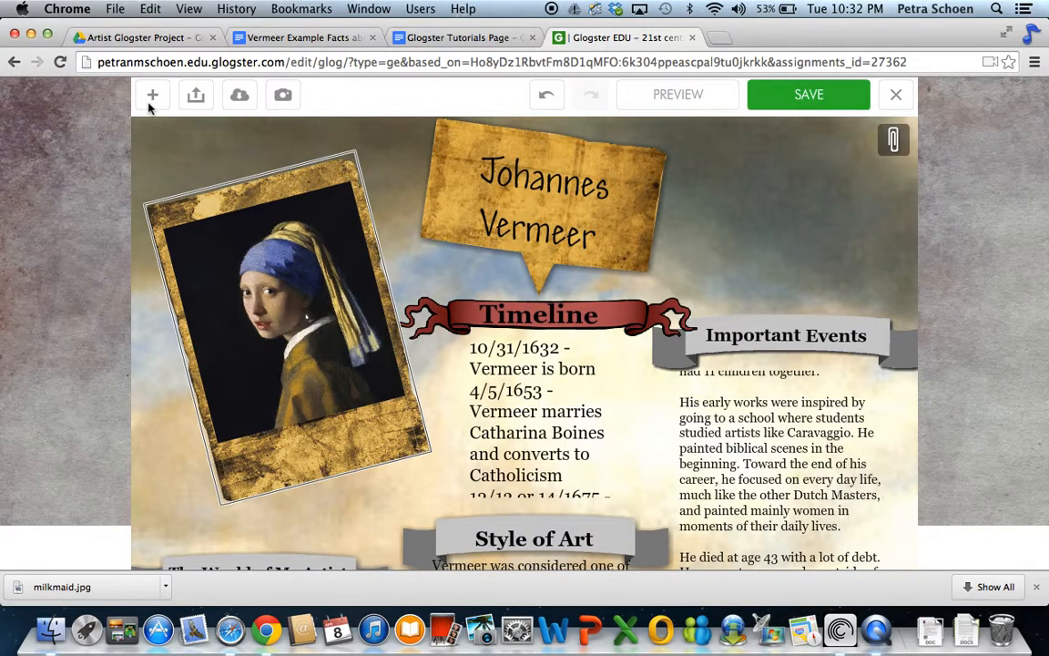
# - Bring up the empty video area of the media library, cancelling the file upload chooser
pyautogui.click(153, 94)
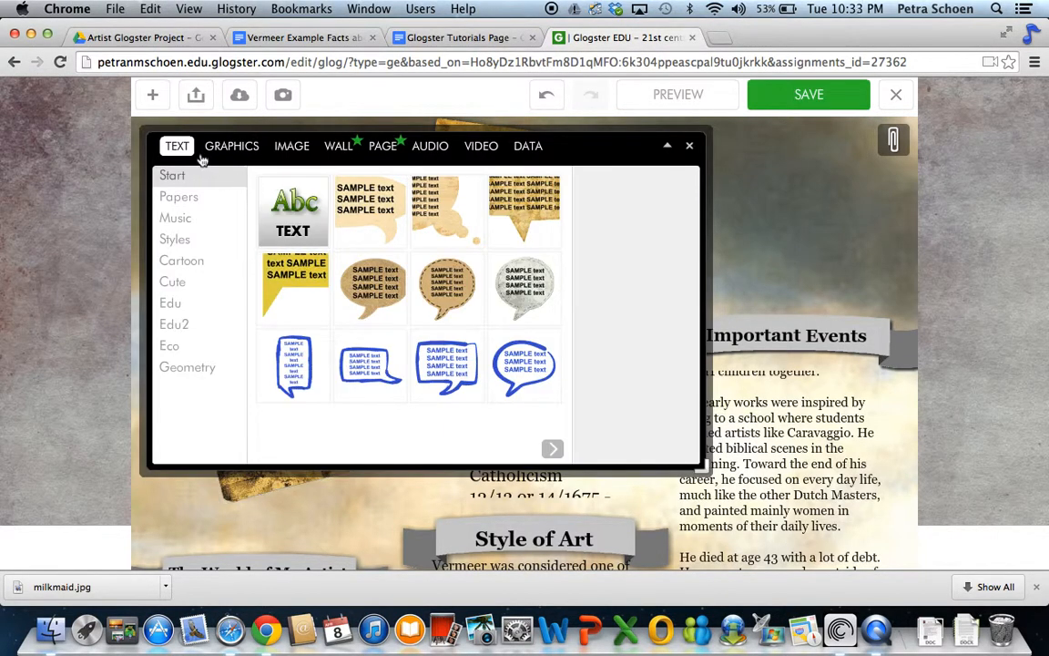
pyautogui.click(481, 146)
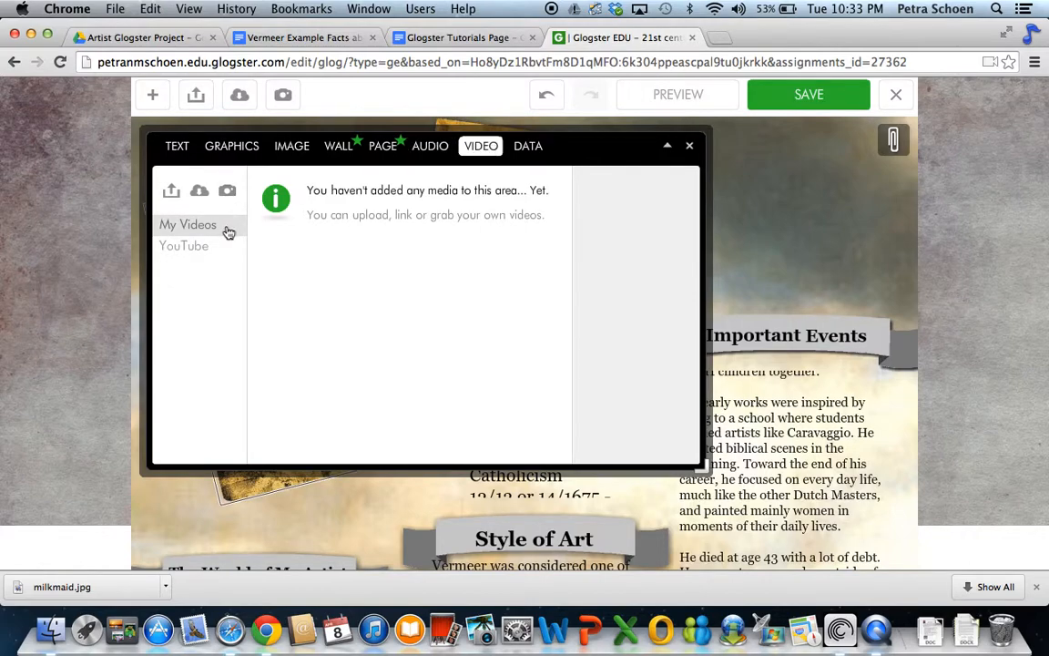
pyautogui.click(171, 191)
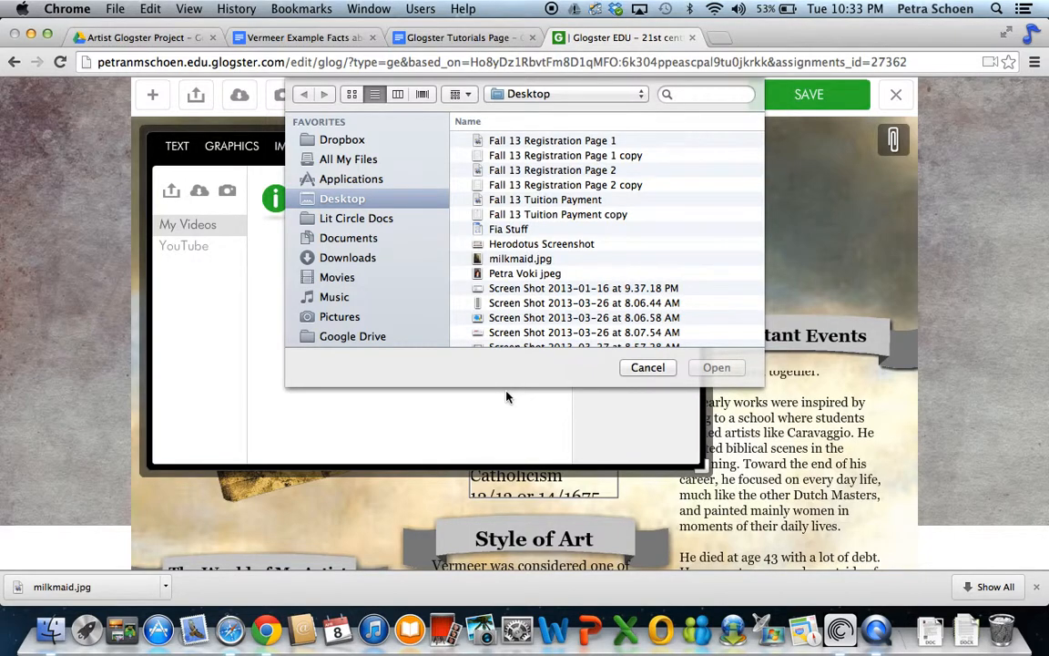
pyautogui.moveTo(539, 283)
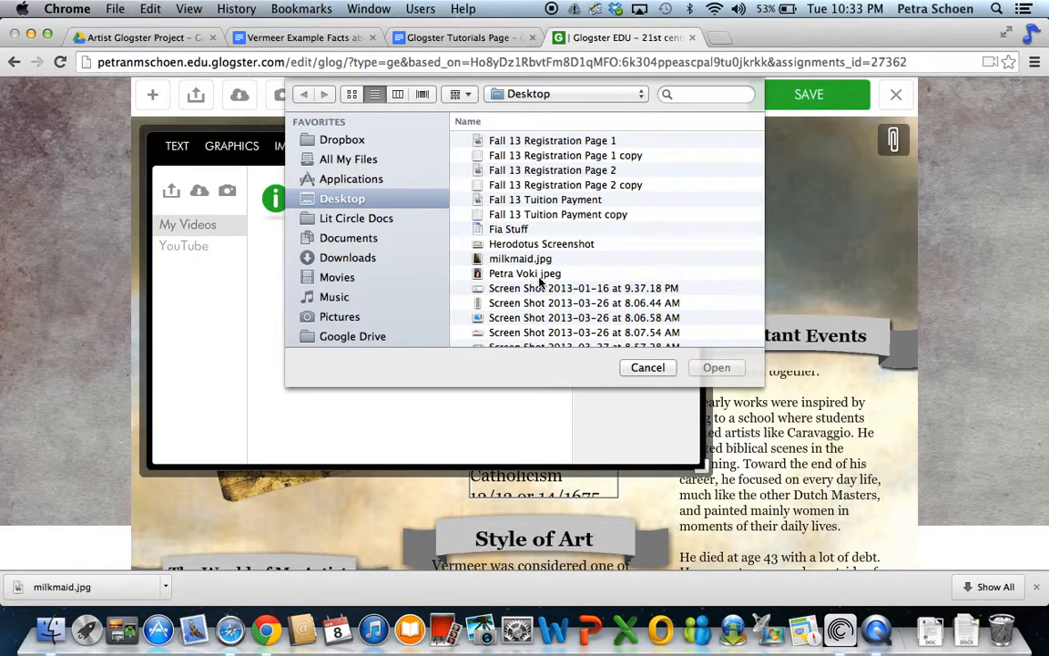
pyautogui.moveTo(627, 341)
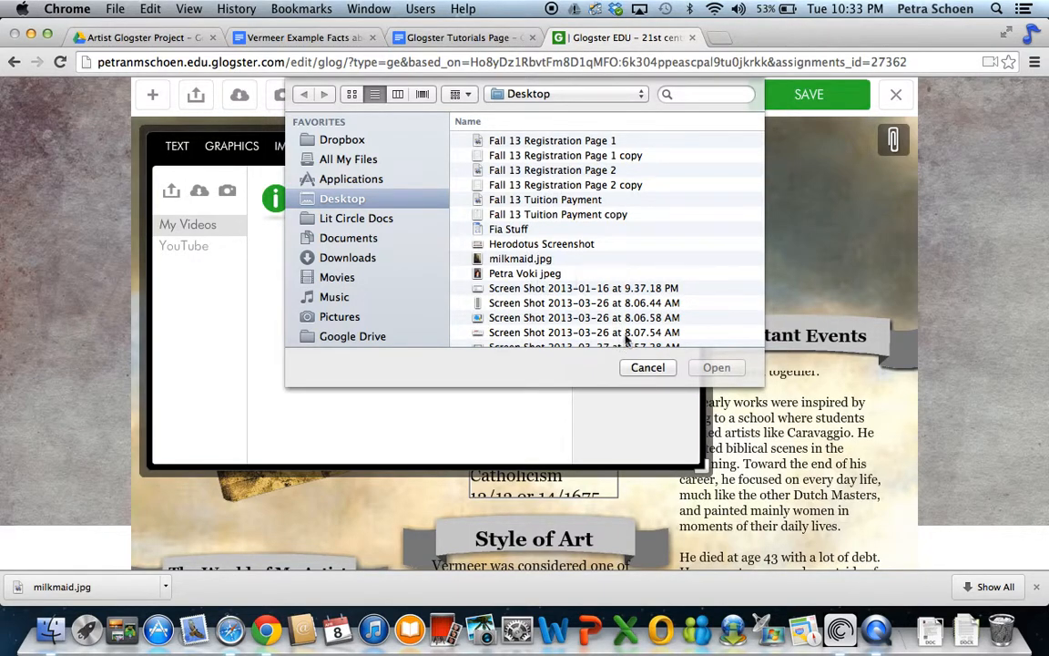
pyautogui.moveTo(648, 368)
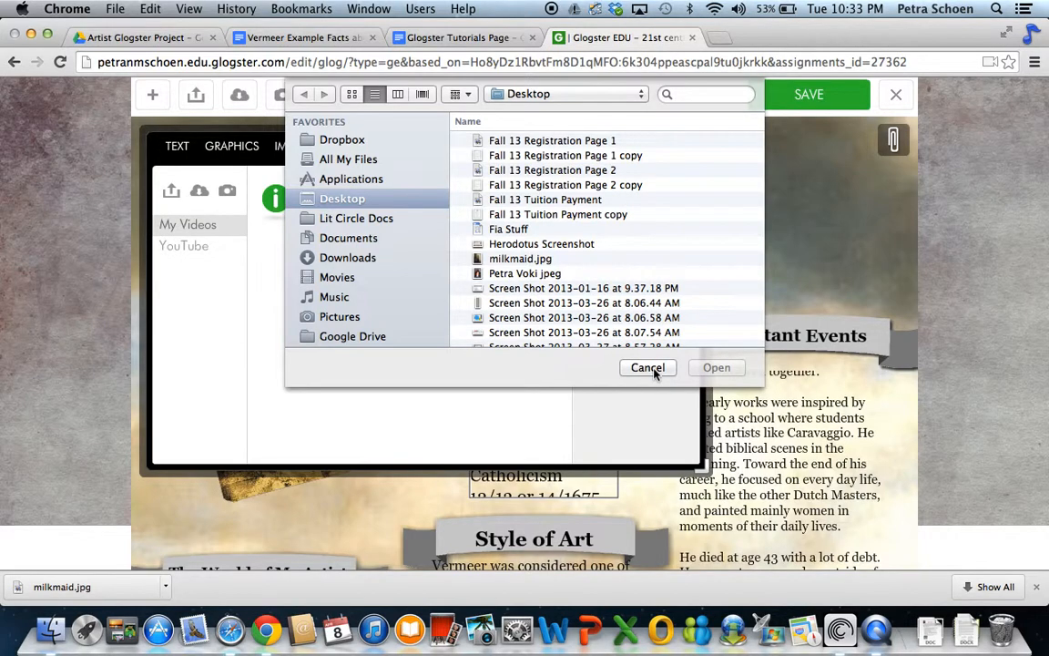
pyautogui.click(647, 368)
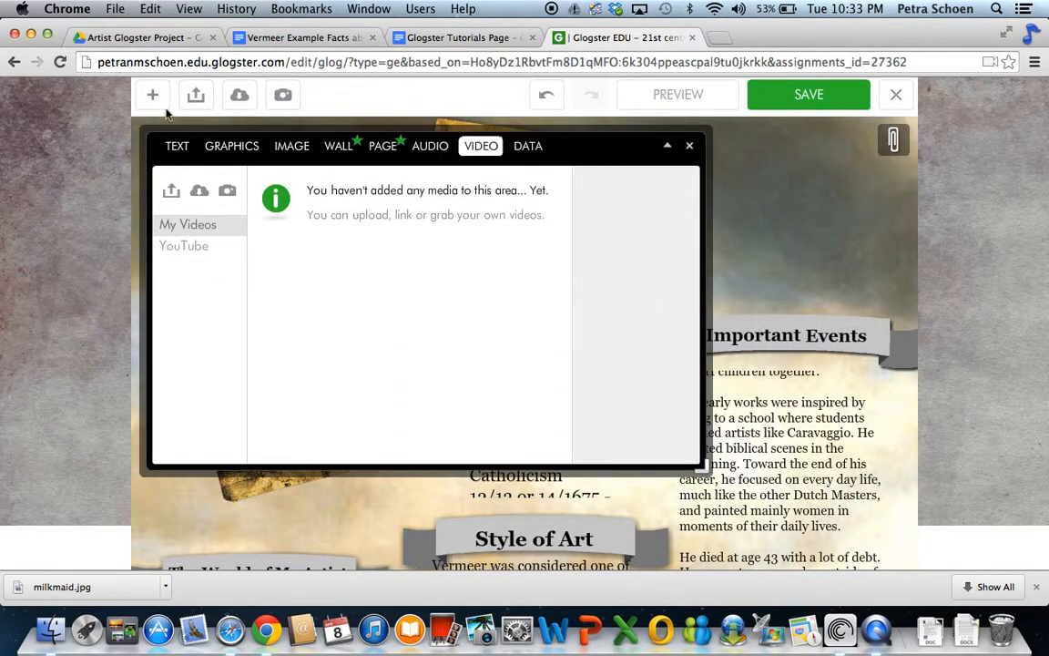
pyautogui.click(200, 191)
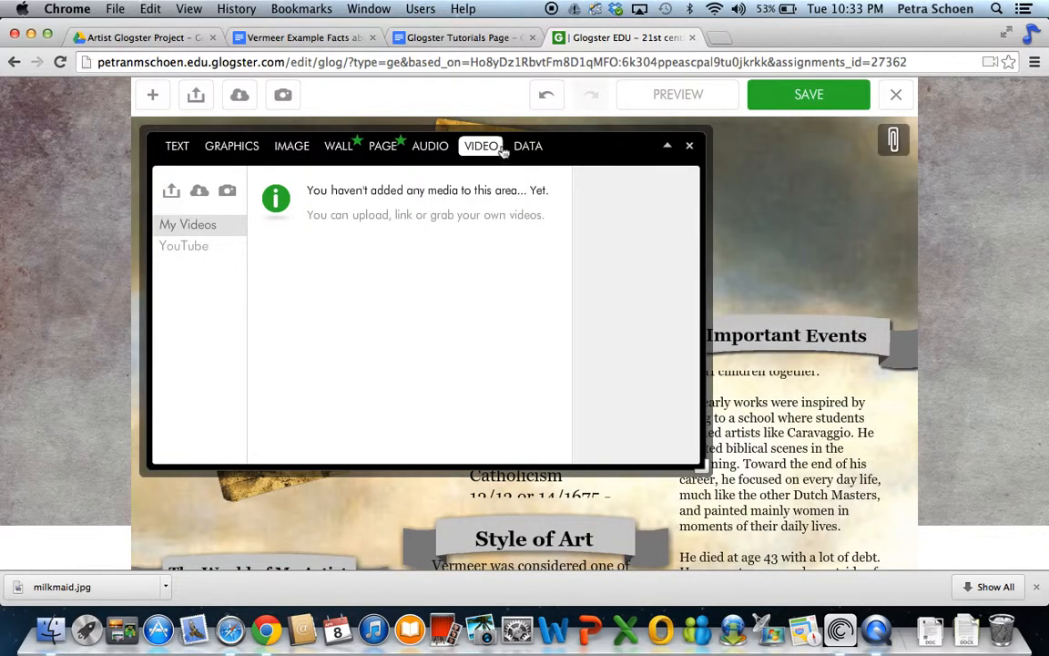
pyautogui.click(226, 191)
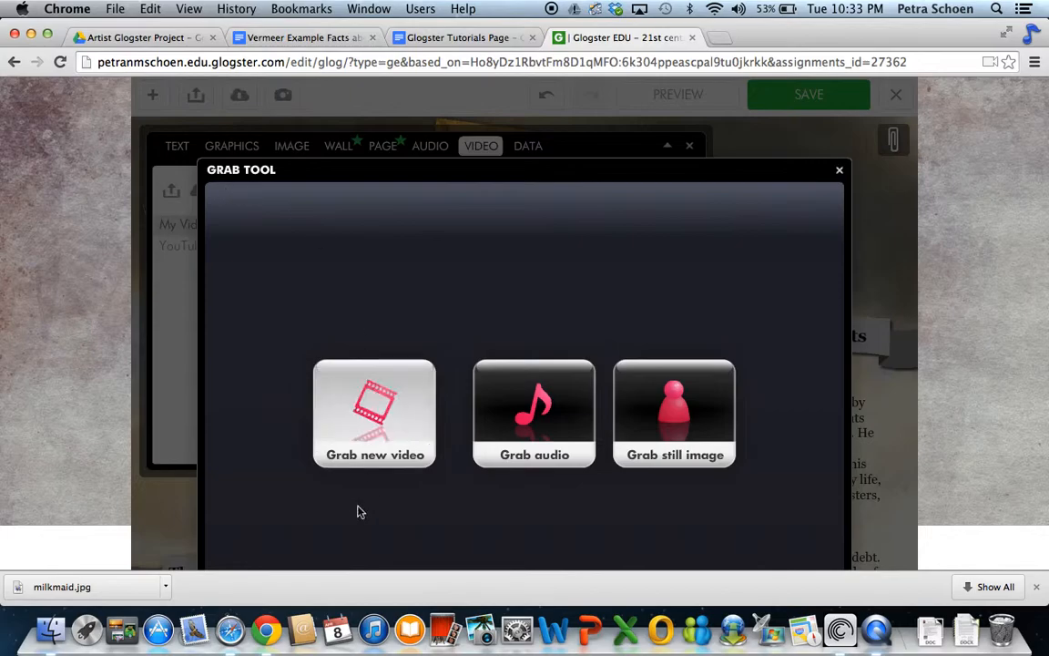
pyautogui.moveTo(373, 410)
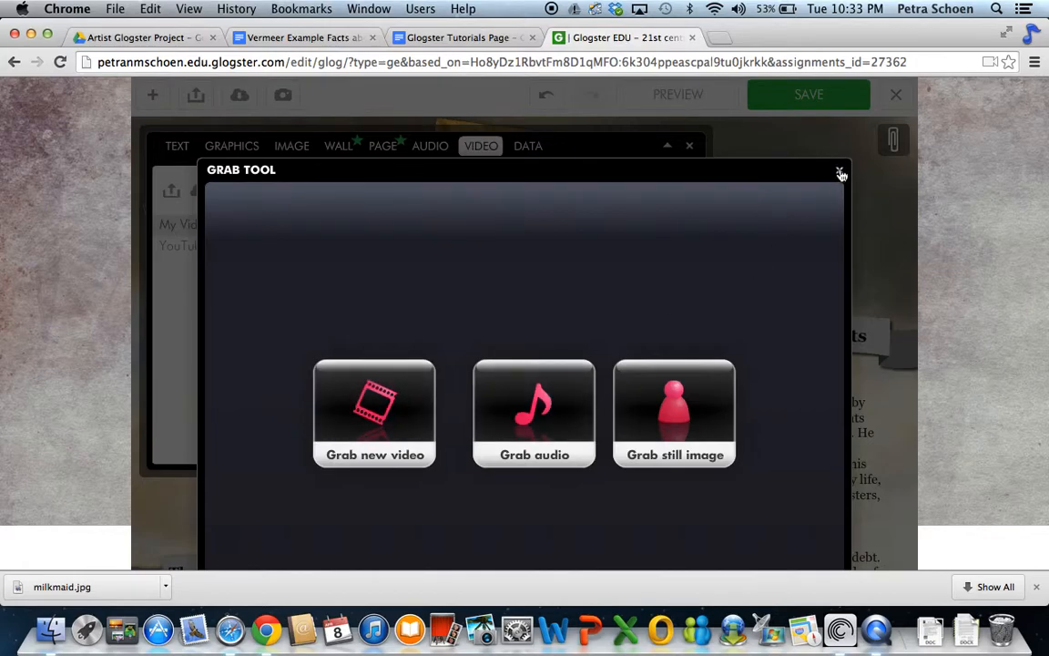
pyautogui.click(842, 174)
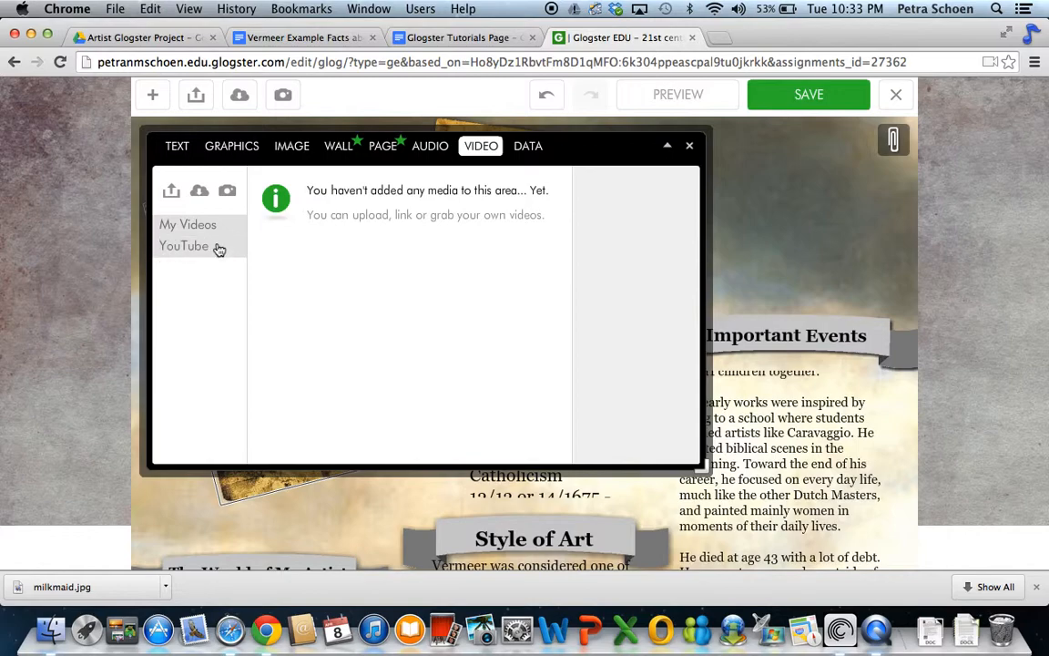
pyautogui.click(182, 244)
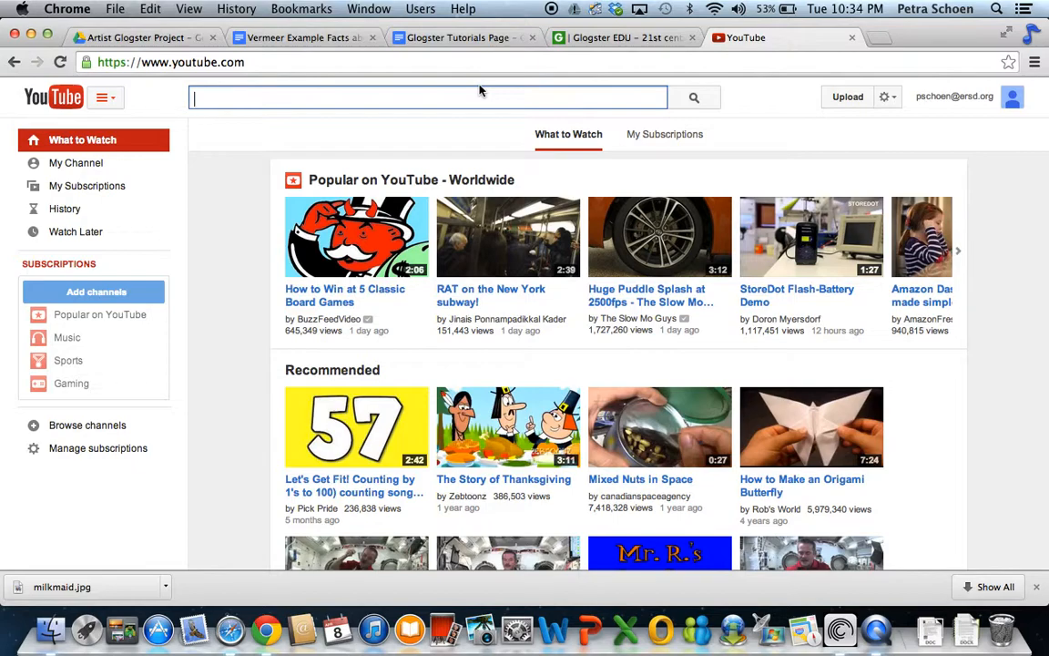
# - Search YouTube for "vermeer painting" videos
pyautogui.write('vermeer')
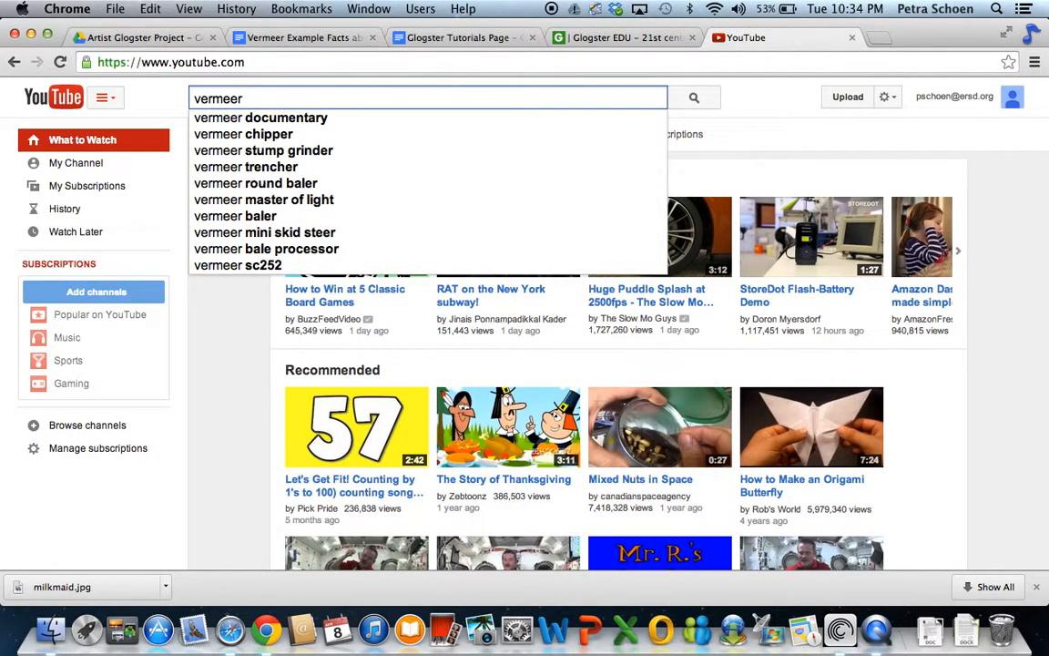
pyautogui.write('painting')
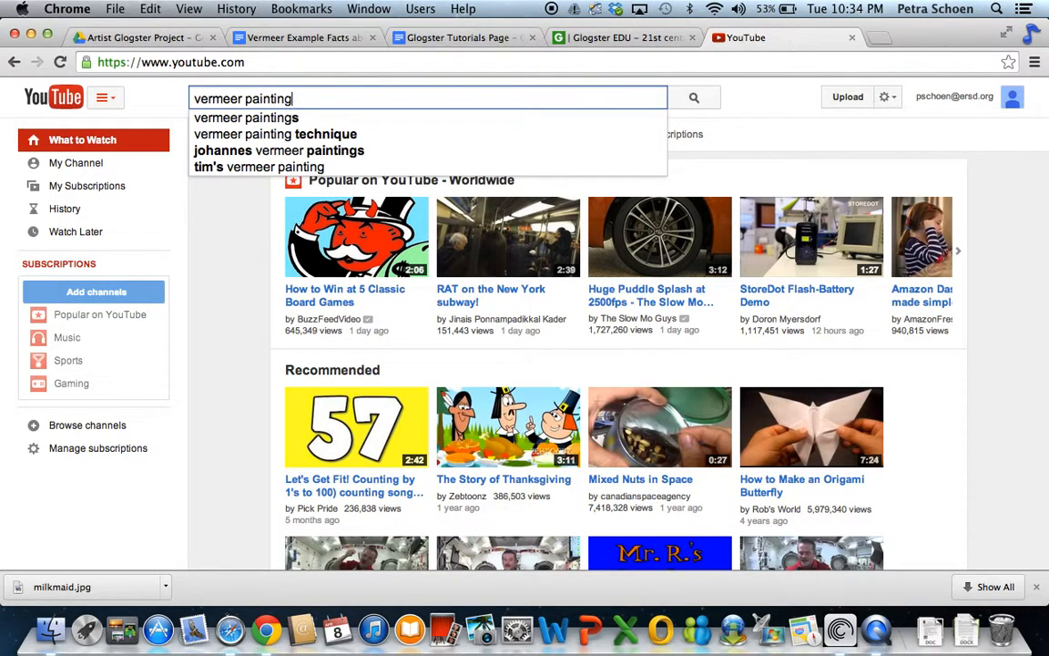
pyautogui.click(692, 98)
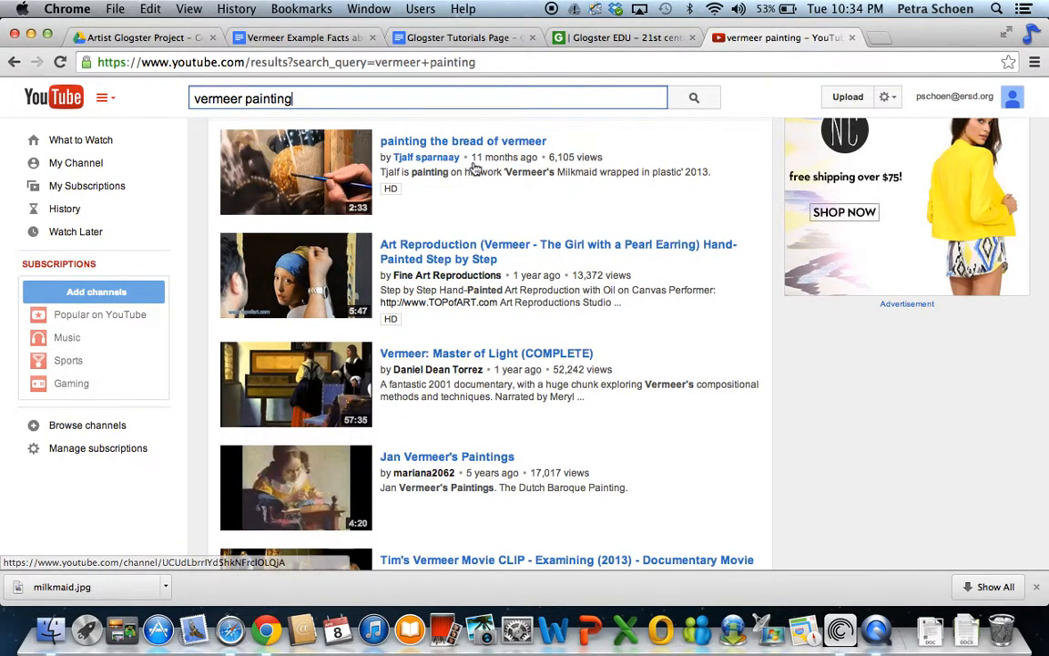
# - Scroll the results and start the Jan Vermeer's Paintings video
pyautogui.scroll(-3)
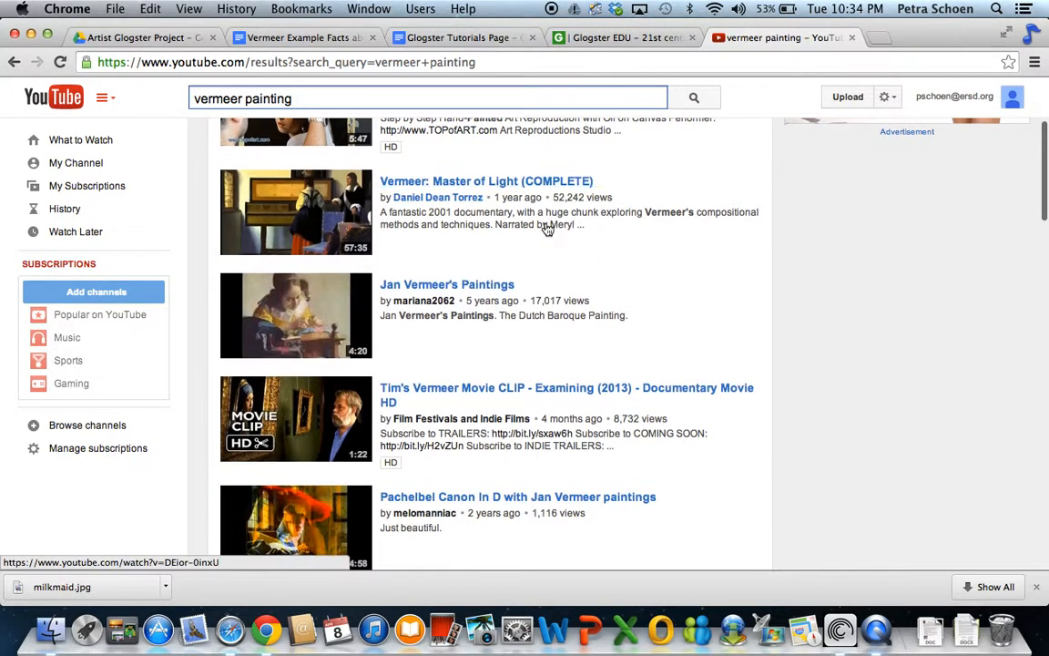
pyautogui.moveTo(372, 302)
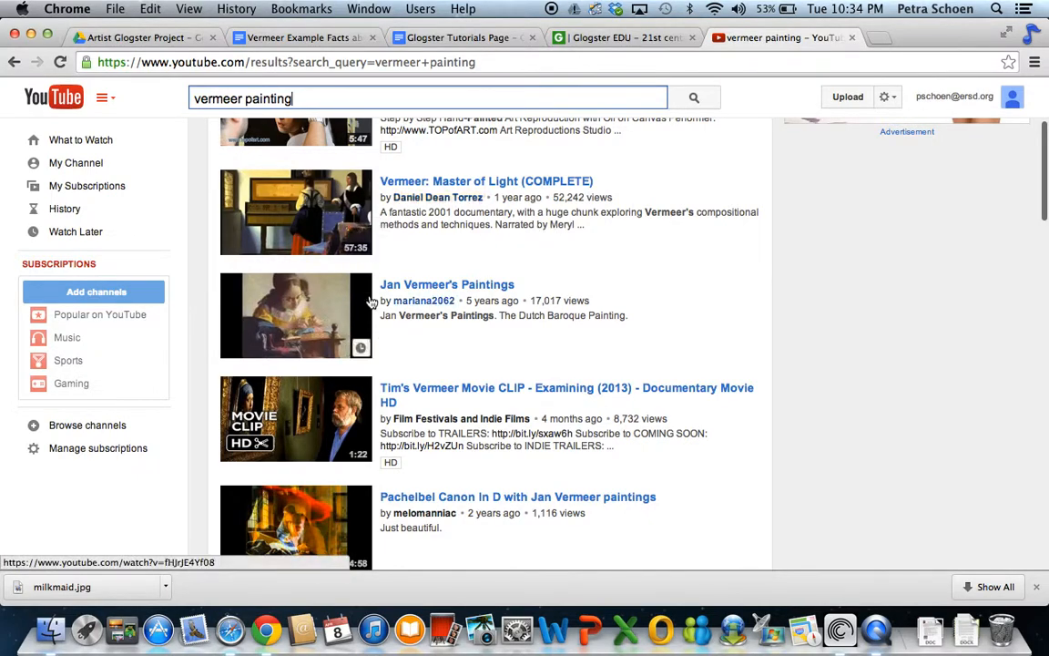
pyautogui.moveTo(355, 255)
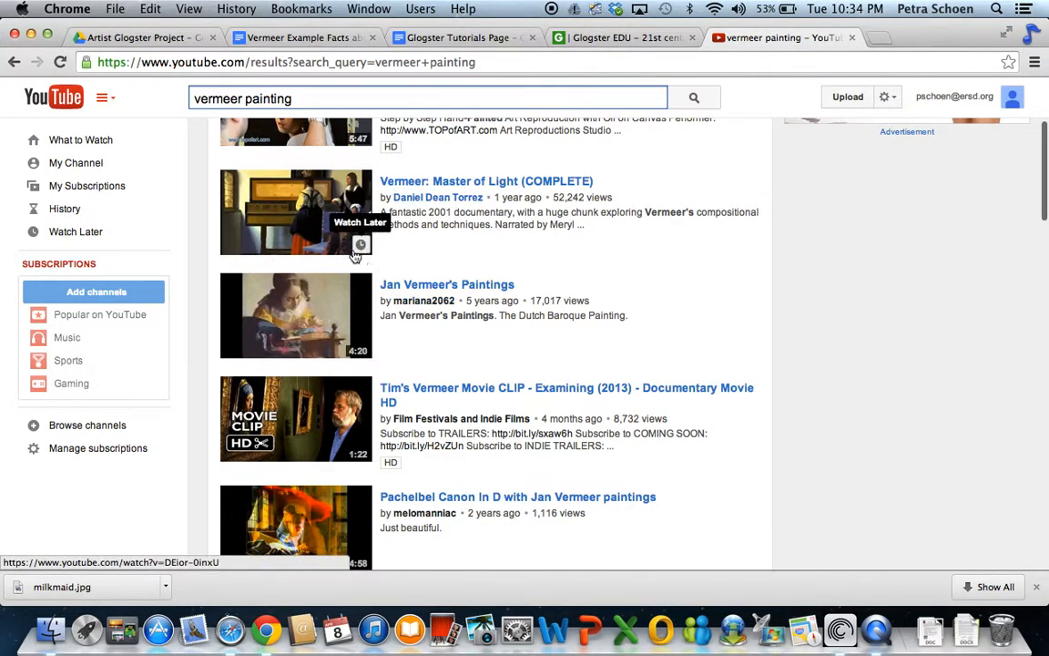
pyautogui.scroll(-3)
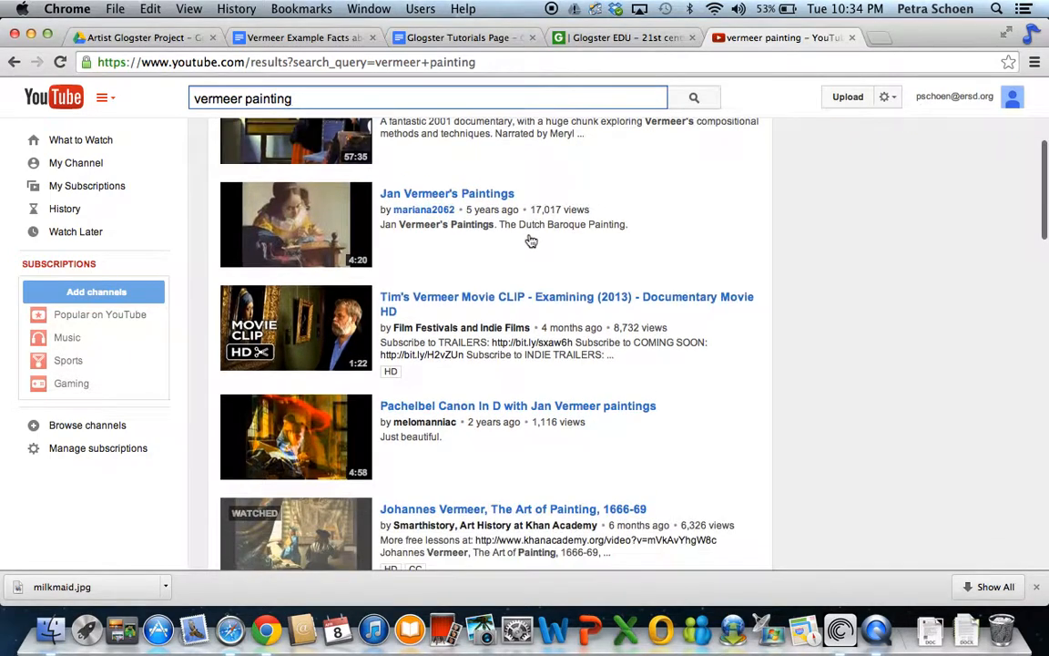
pyautogui.moveTo(332, 158)
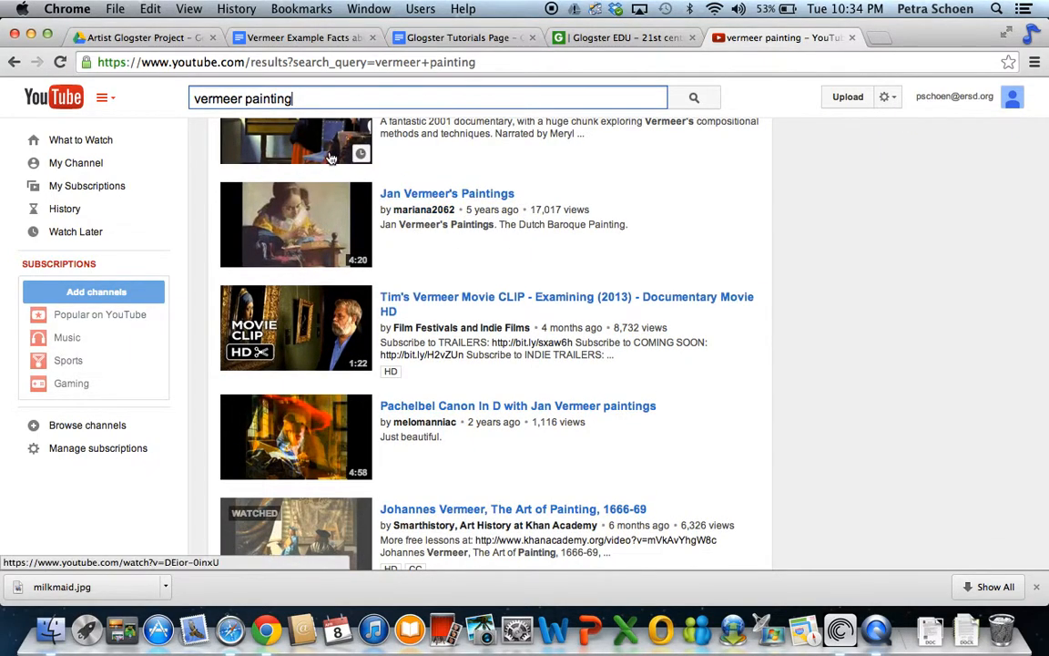
pyautogui.moveTo(321, 222)
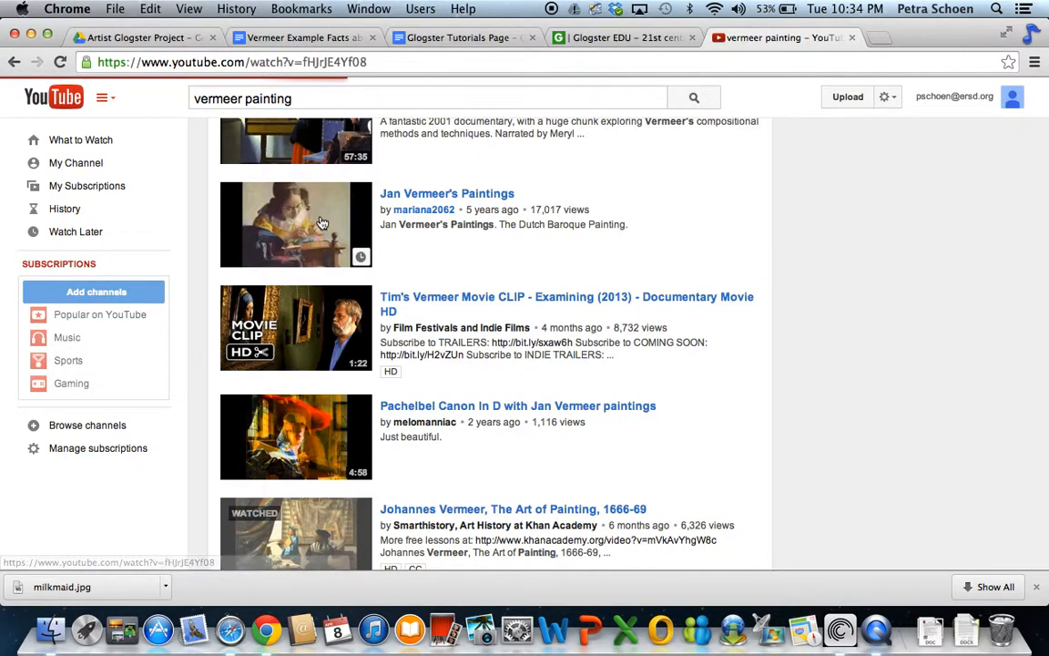
pyautogui.click(295, 224)
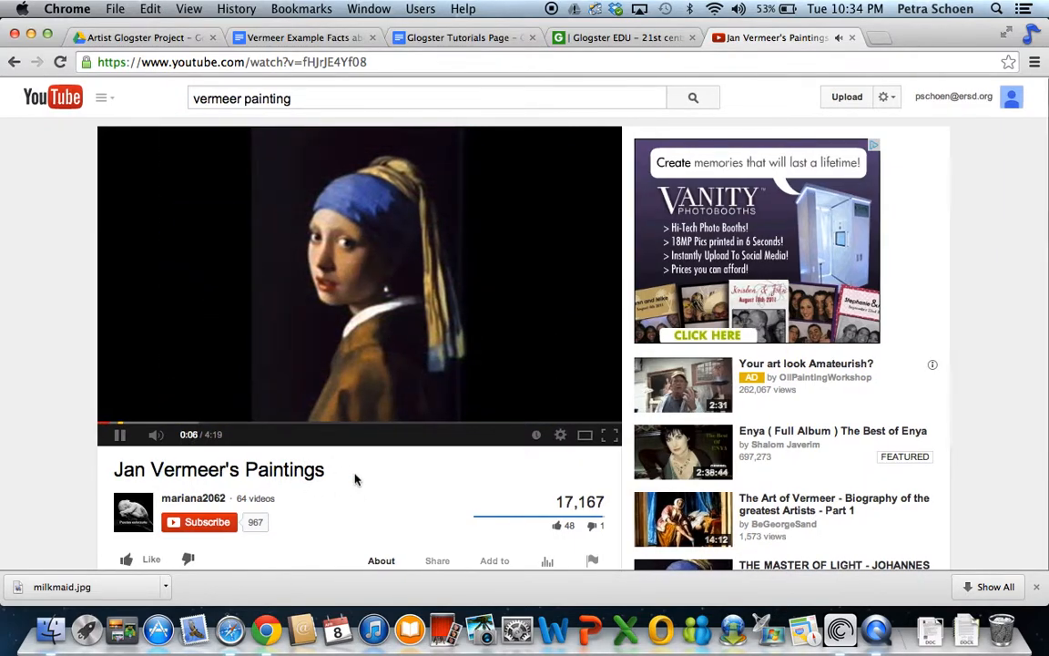
# - Show the video's youtu.be share link, then close the YouTube tab
pyautogui.scroll(-3)
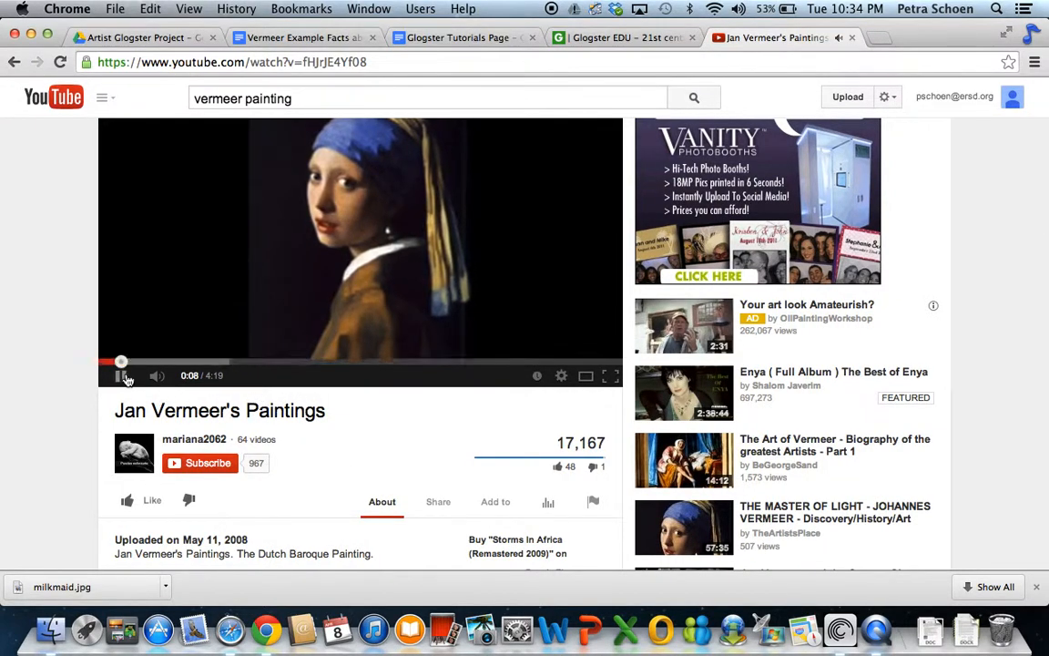
pyautogui.click(121, 375)
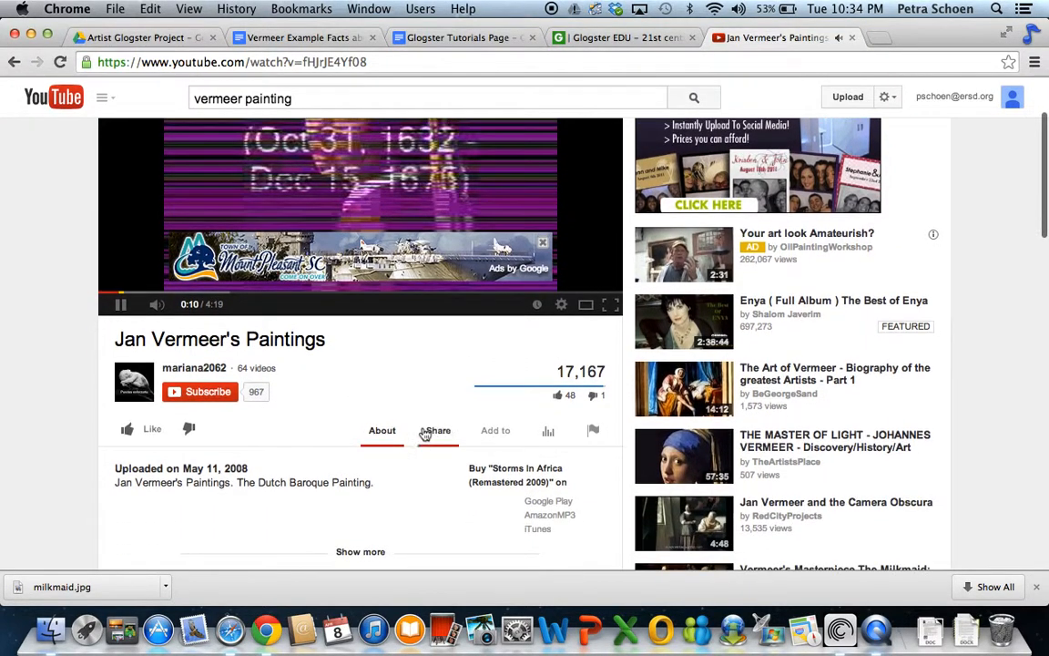
pyautogui.click(438, 430)
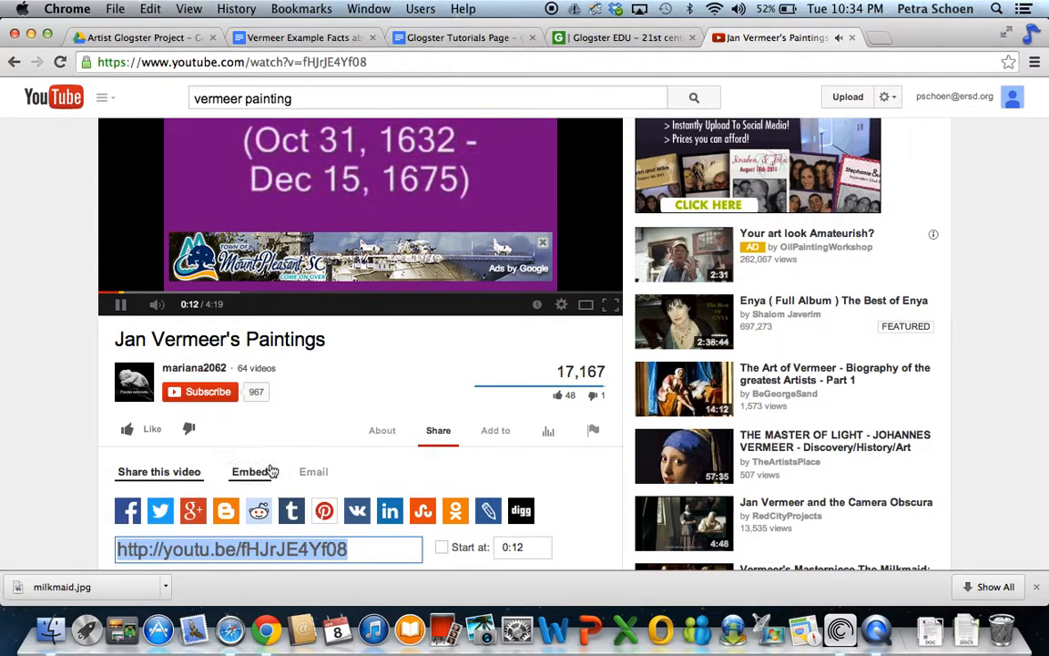
pyautogui.scroll(-3)
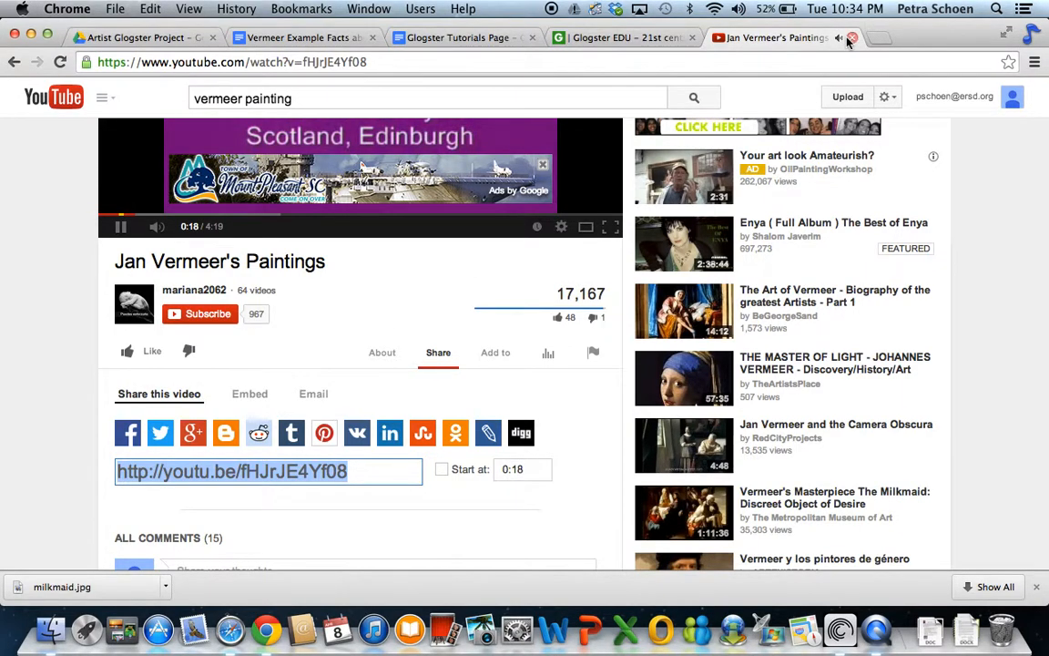
pyautogui.click(847, 36)
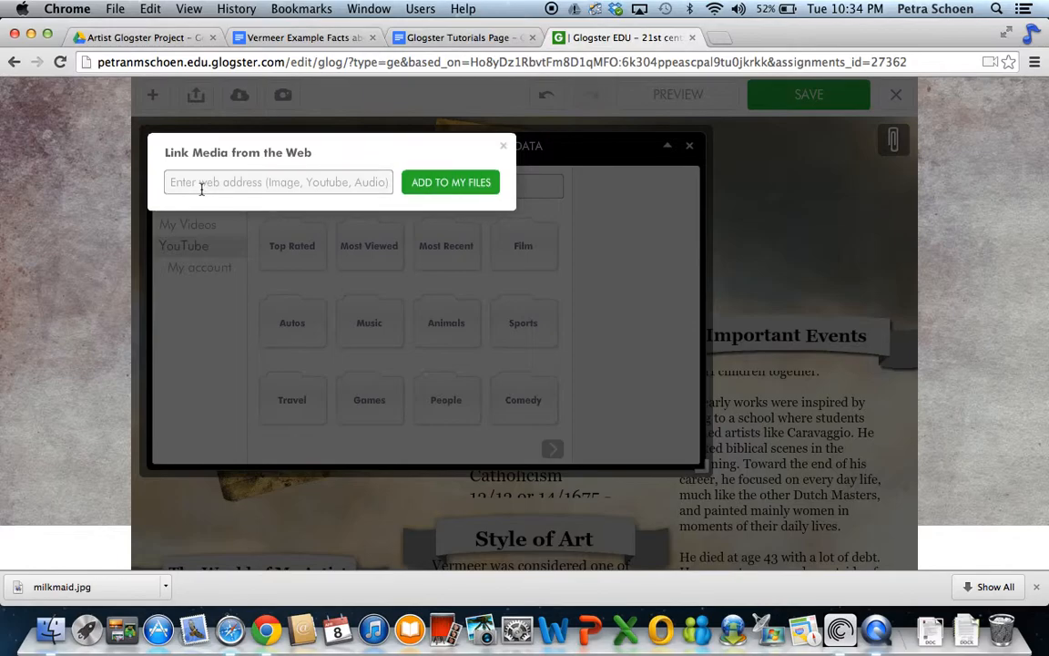
# - Add the linked Vermeer video to My Videos, select it and show its frame choices
pyautogui.click(277, 182)
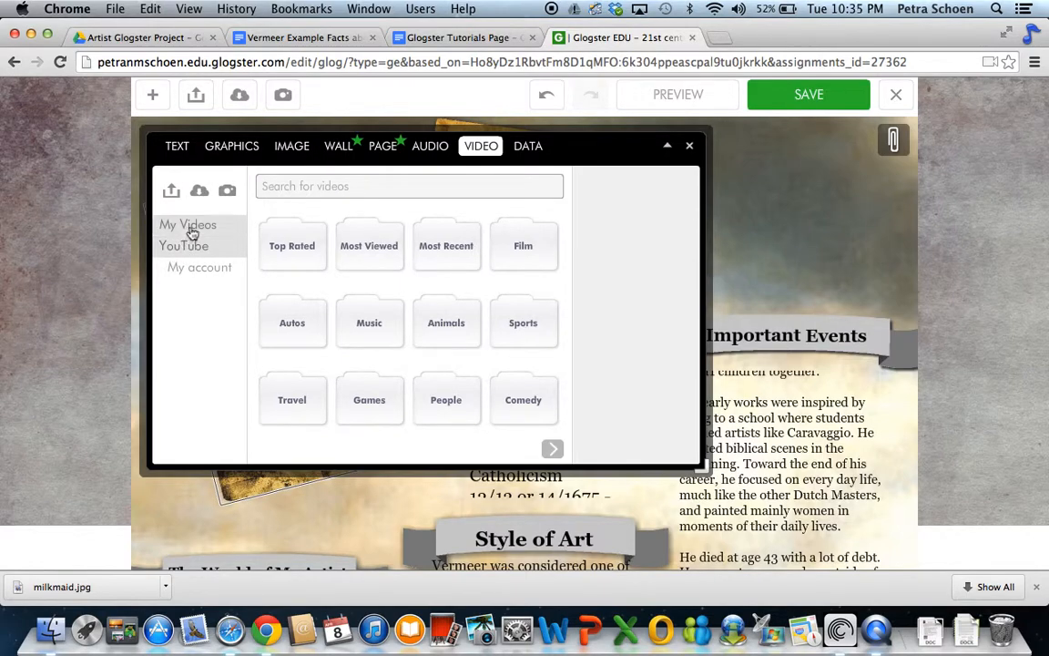
pyautogui.click(187, 224)
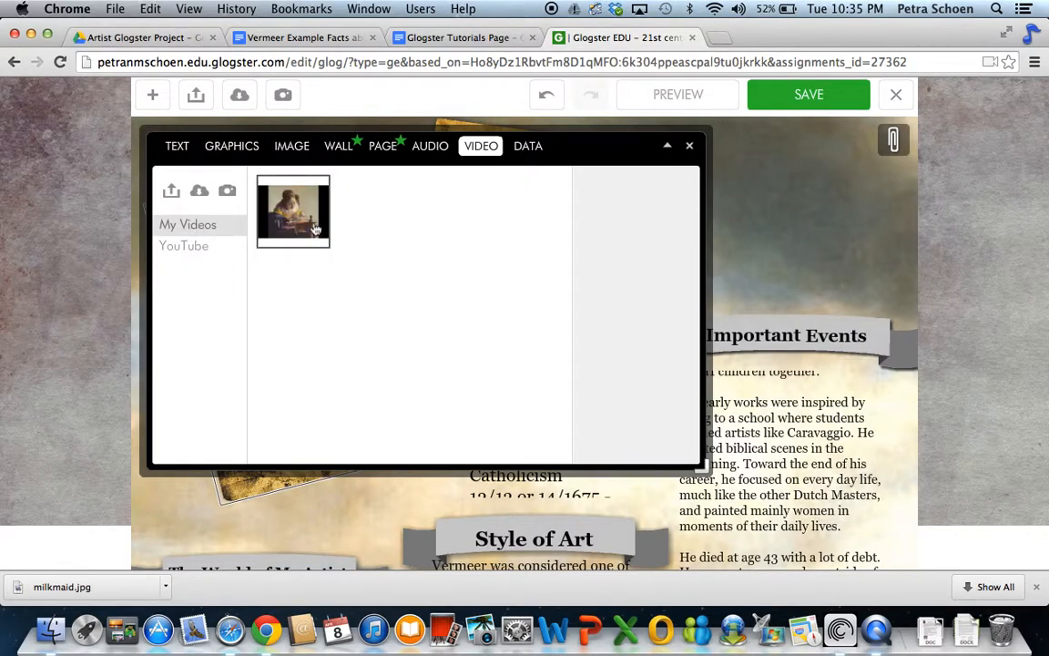
pyautogui.click(293, 212)
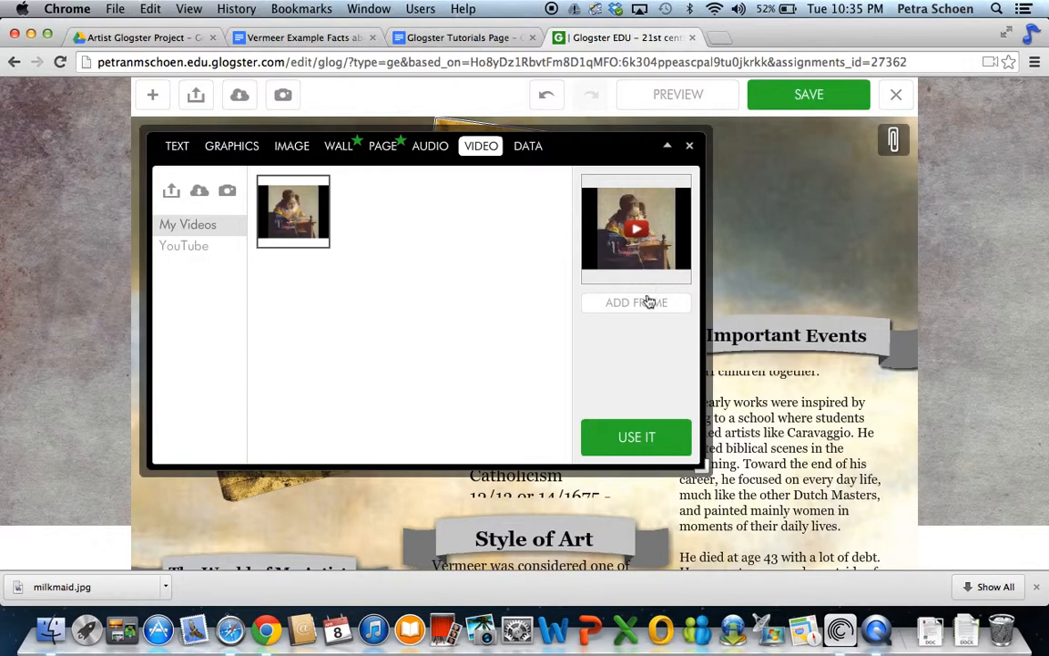
pyautogui.click(636, 303)
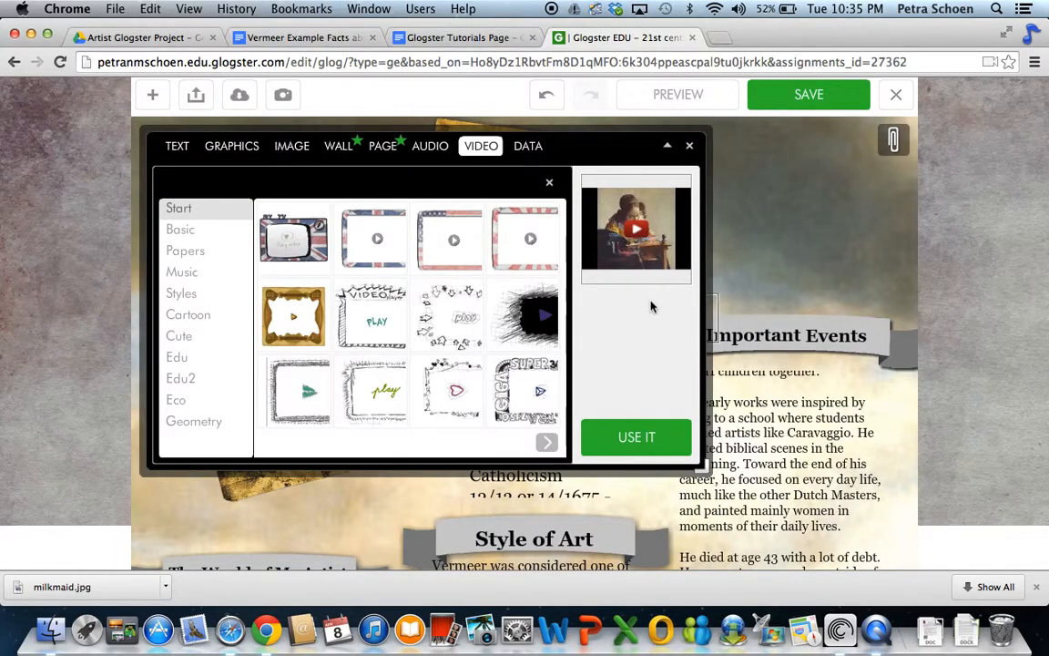
pyautogui.moveTo(627, 465)
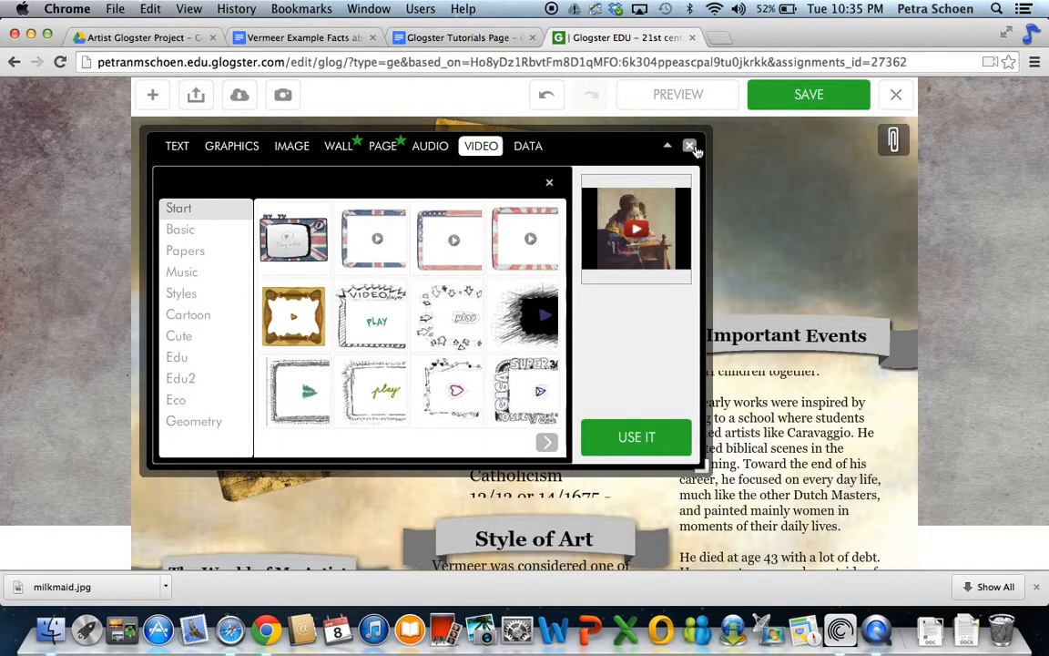
# - Pick a gallery frame and place the framed video on the poster over the Timeline section
pyautogui.click(690, 145)
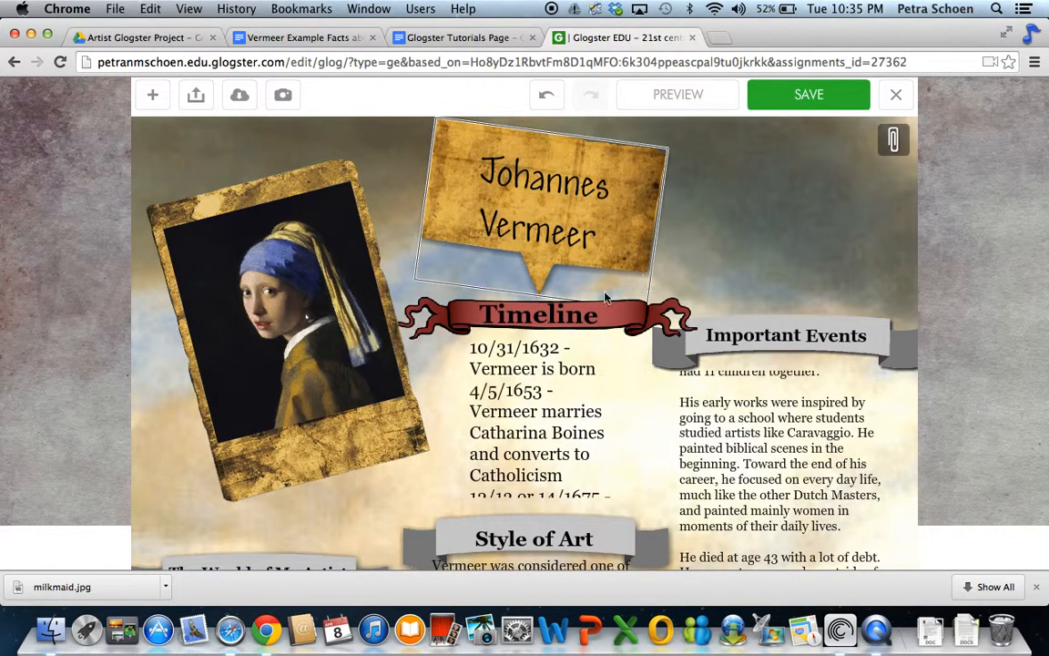
pyautogui.click(481, 146)
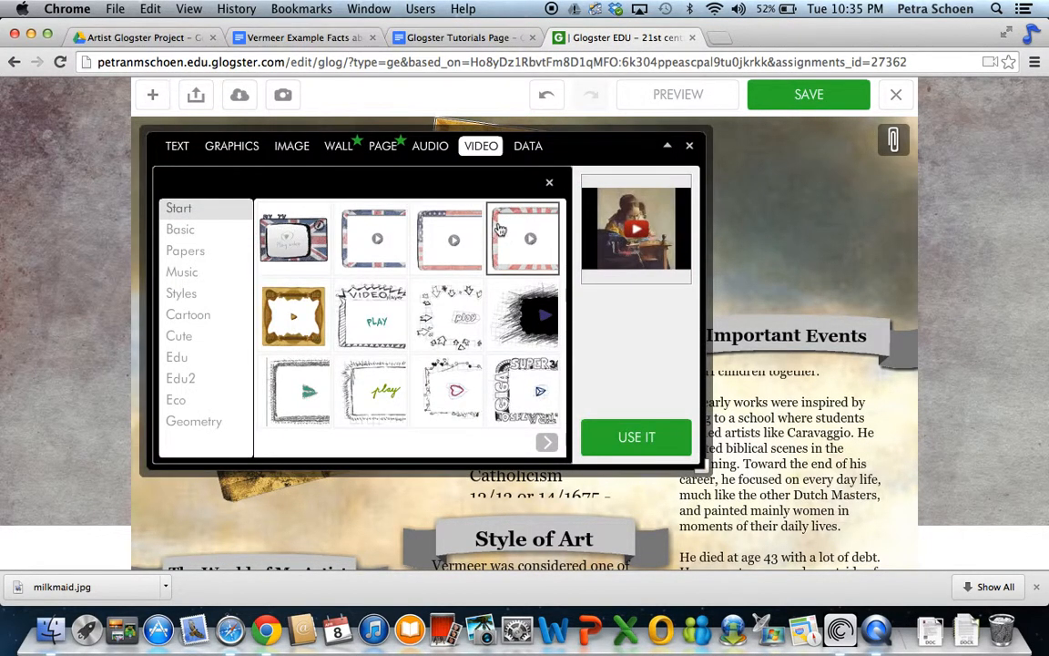
pyautogui.click(636, 437)
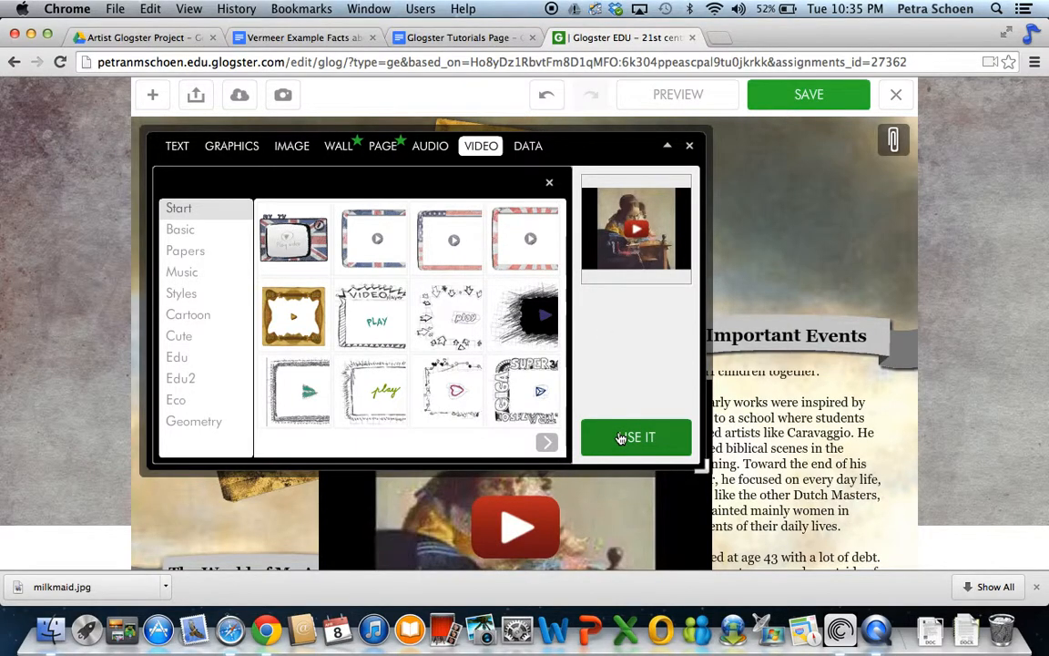
pyautogui.click(636, 437)
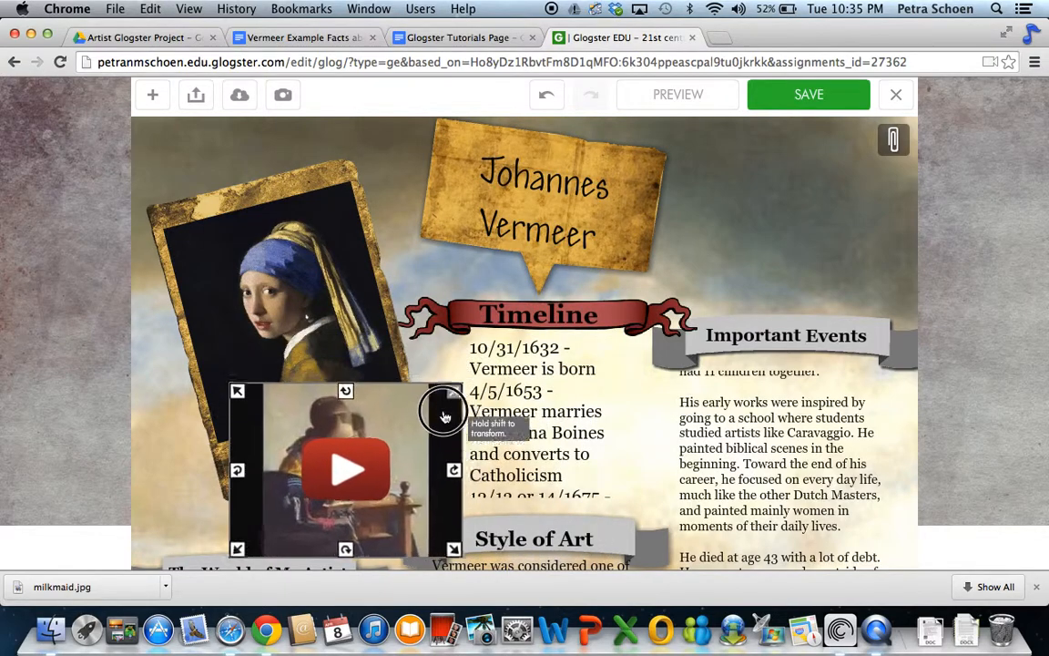
# - Scroll down the poster to check the resized video's position below the portrait
pyautogui.scroll(-3)
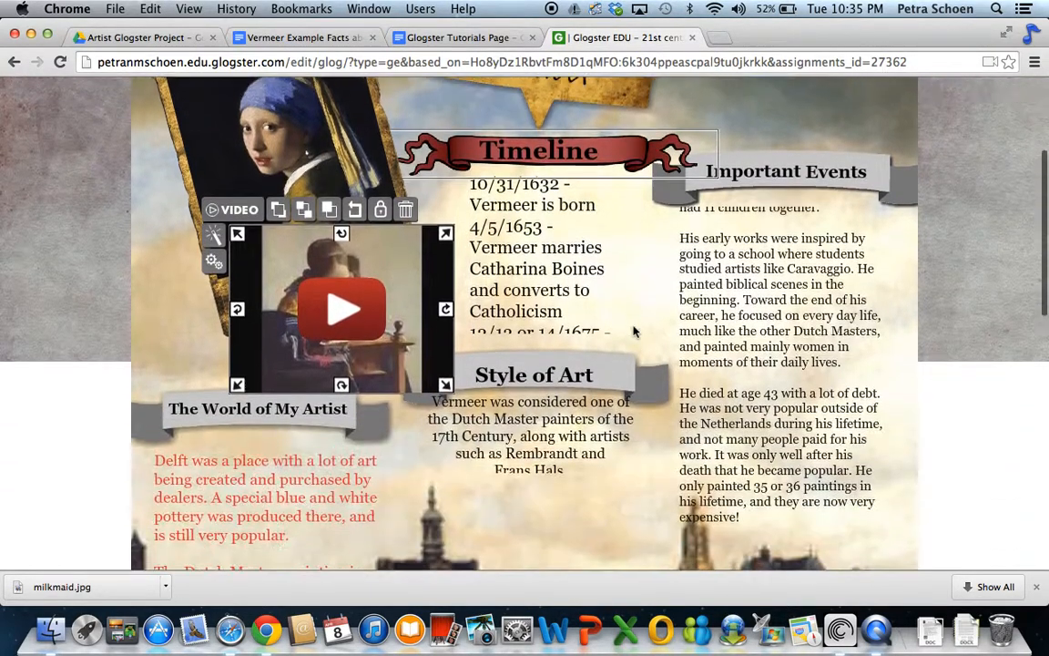
pyautogui.scroll(-3)
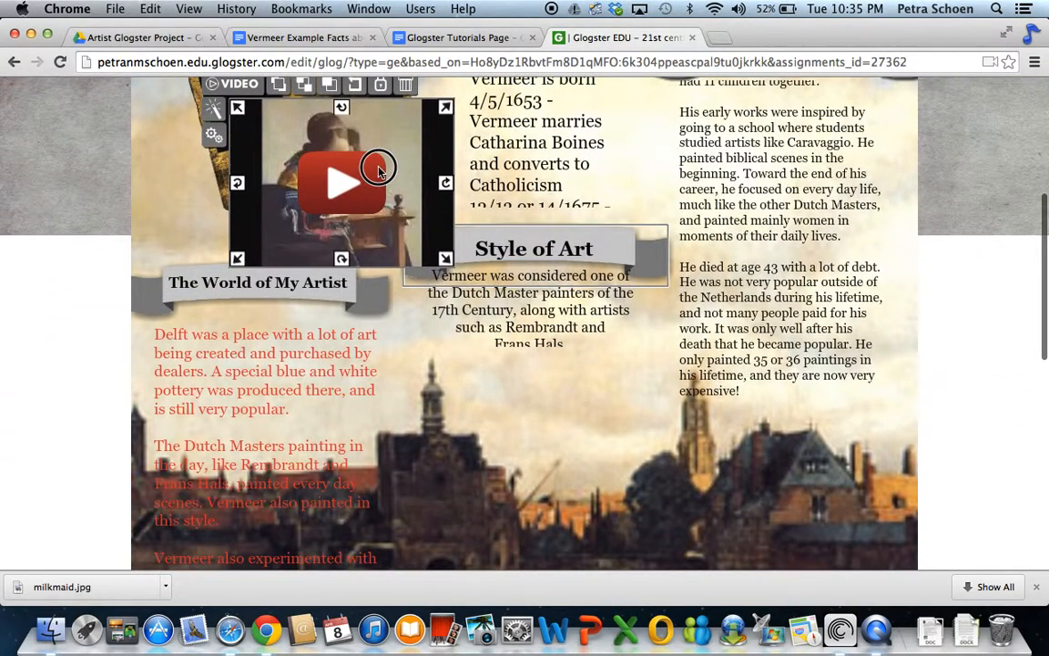